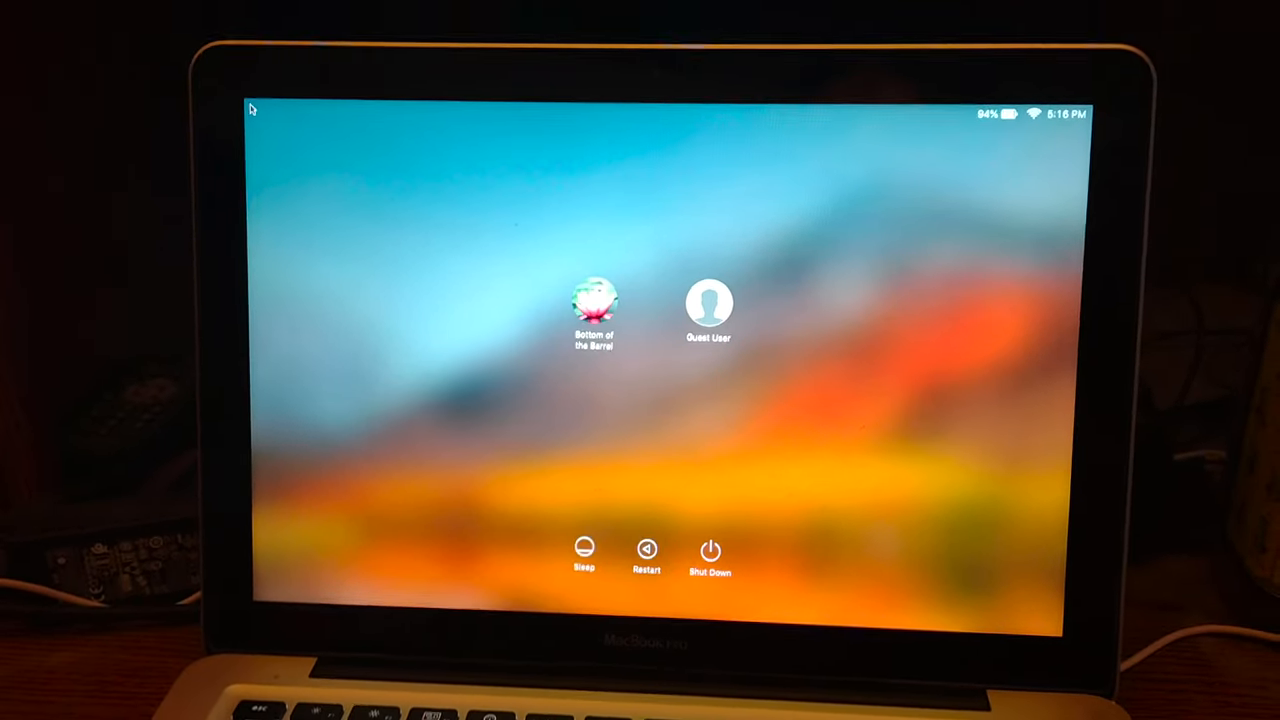
# - Select the user account on the login screen to sign in to the desktop
pyautogui.click(595, 300)
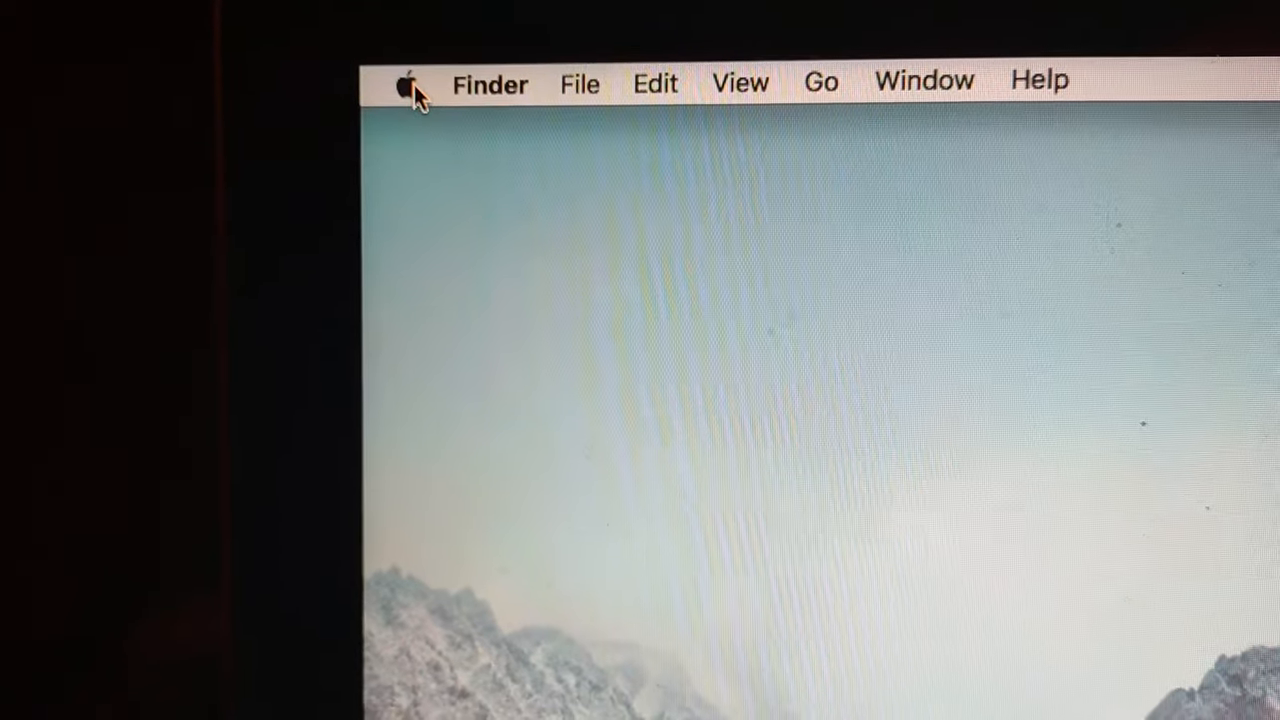
# - Open About This Mac from the Apple menu to view the 10.13.6, 13-inch Mid 2010 overview
pyautogui.click(407, 84)
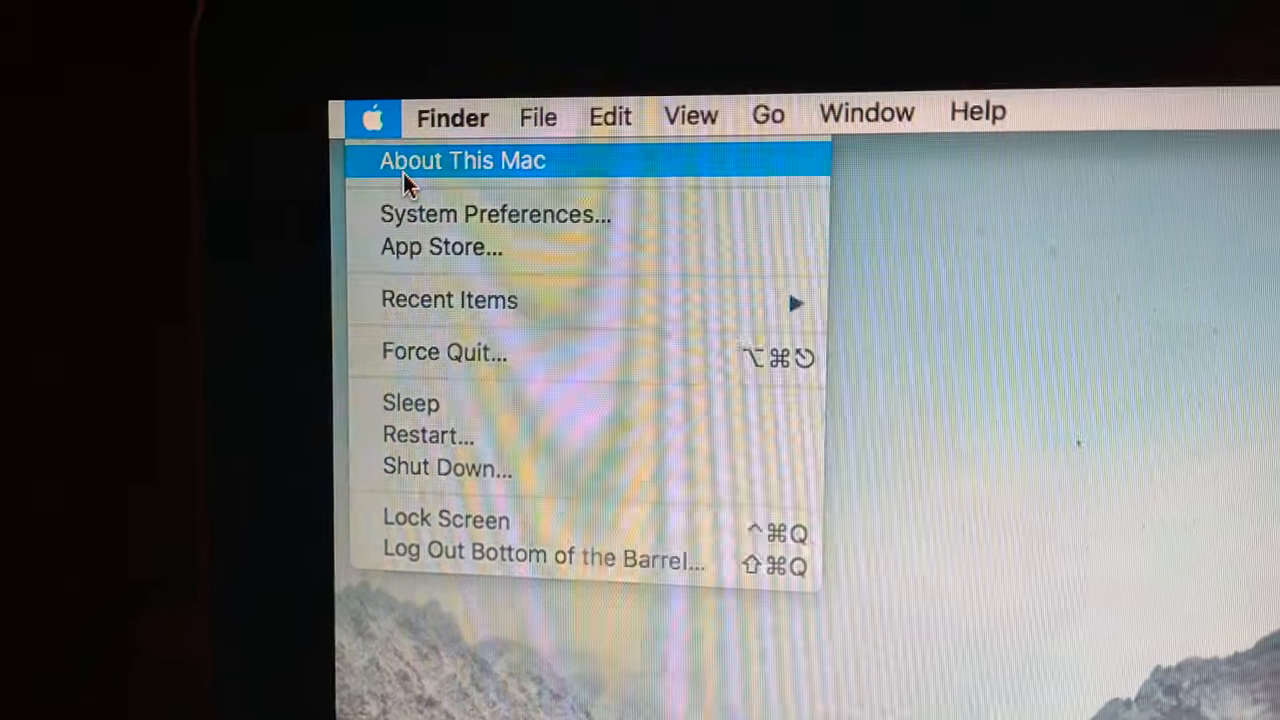
pyautogui.click(462, 161)
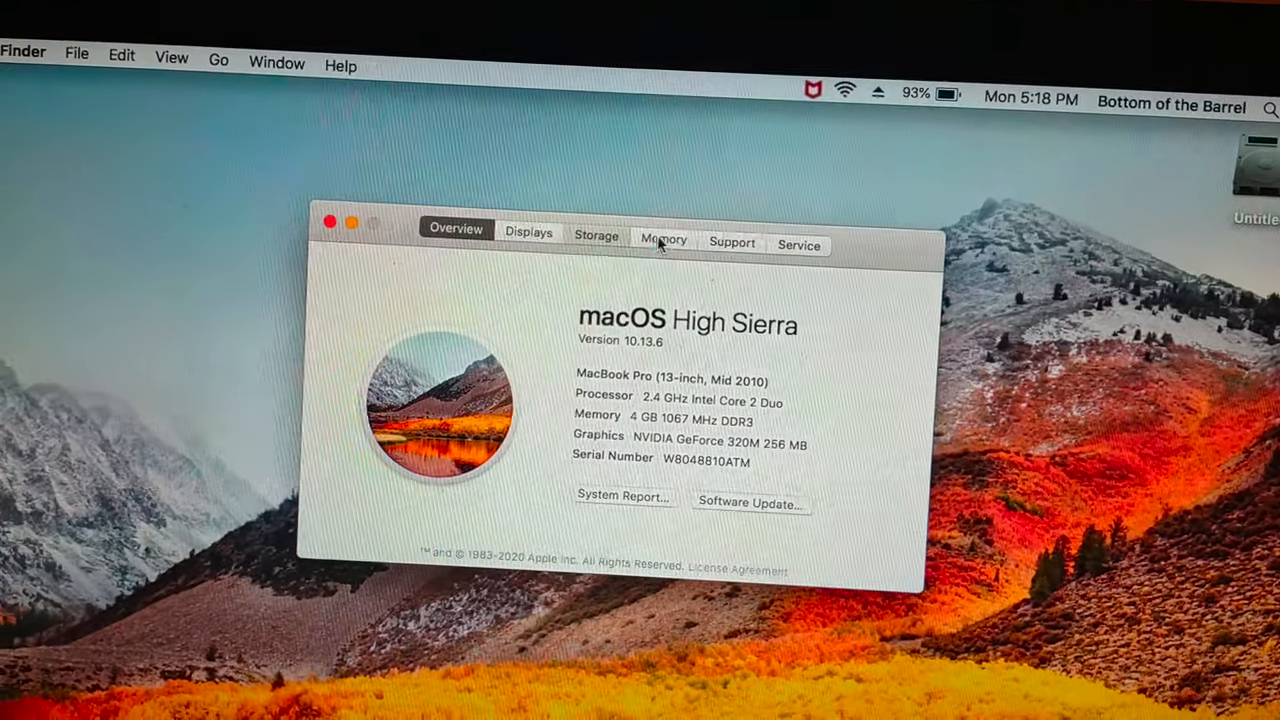
pyautogui.click(597, 235)
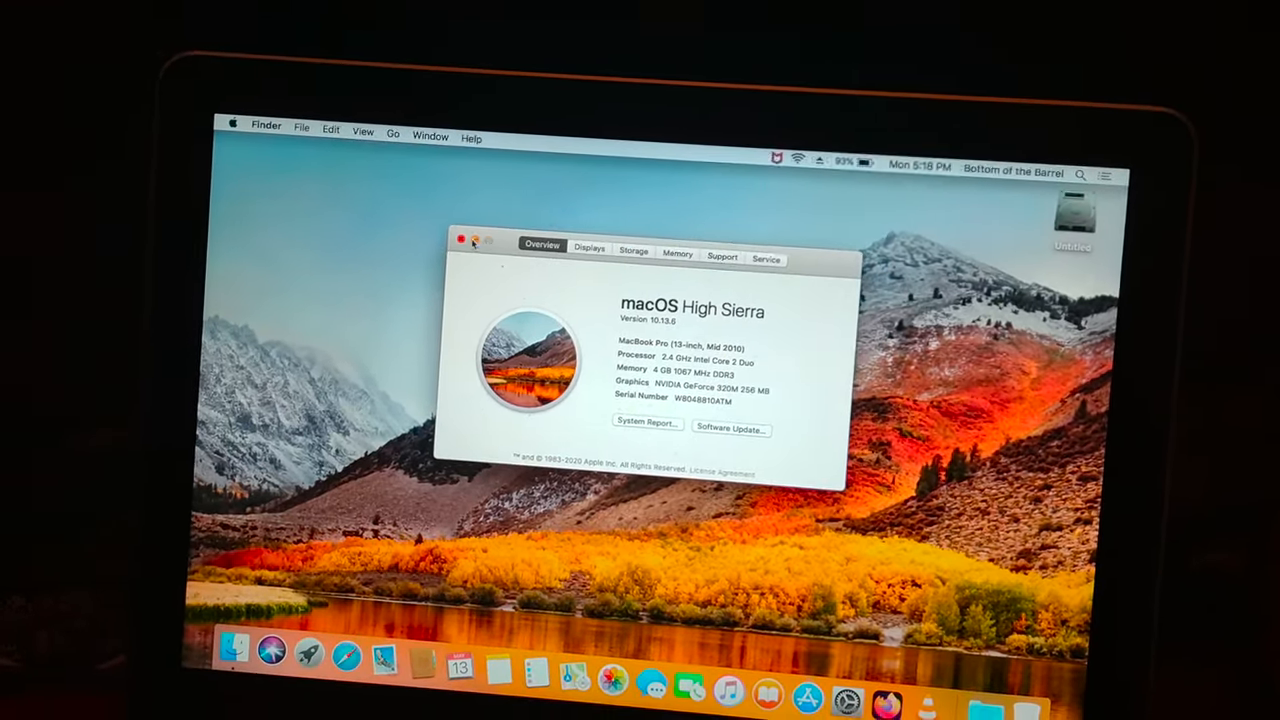
# - Close About This Mac and launch Launchpad from the Dock
pyautogui.click(461, 239)
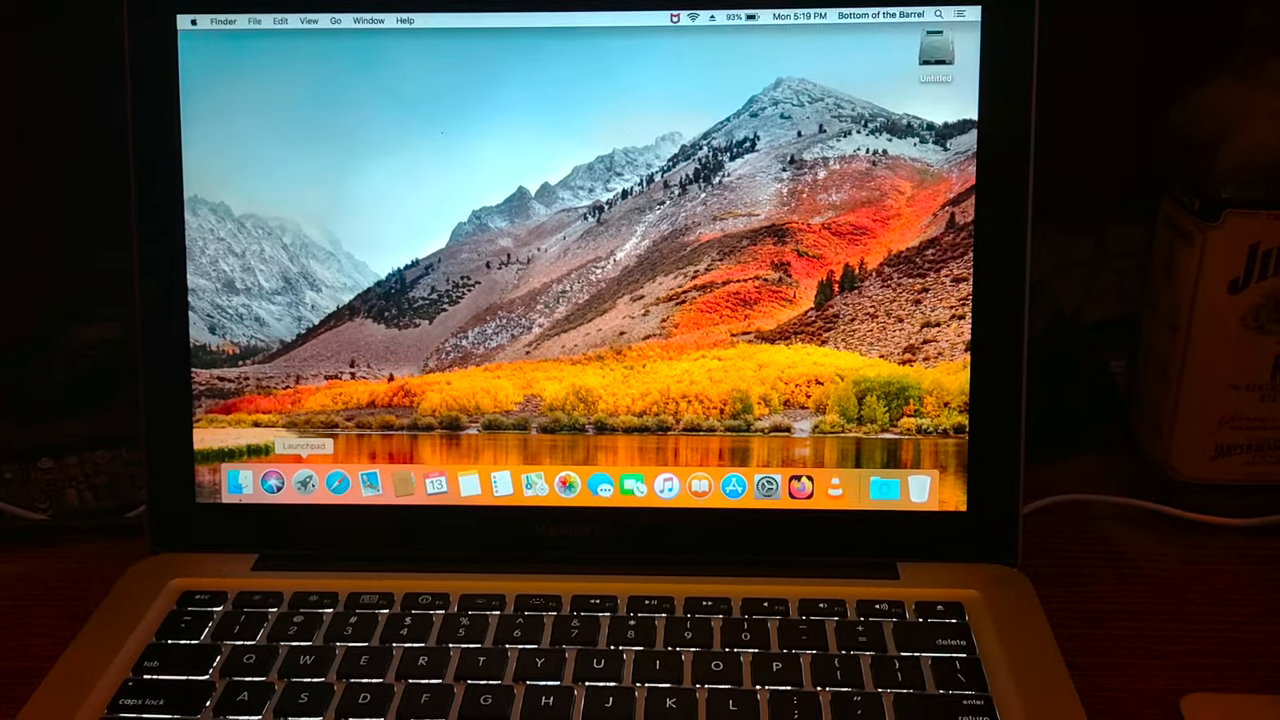
pyautogui.click(305, 484)
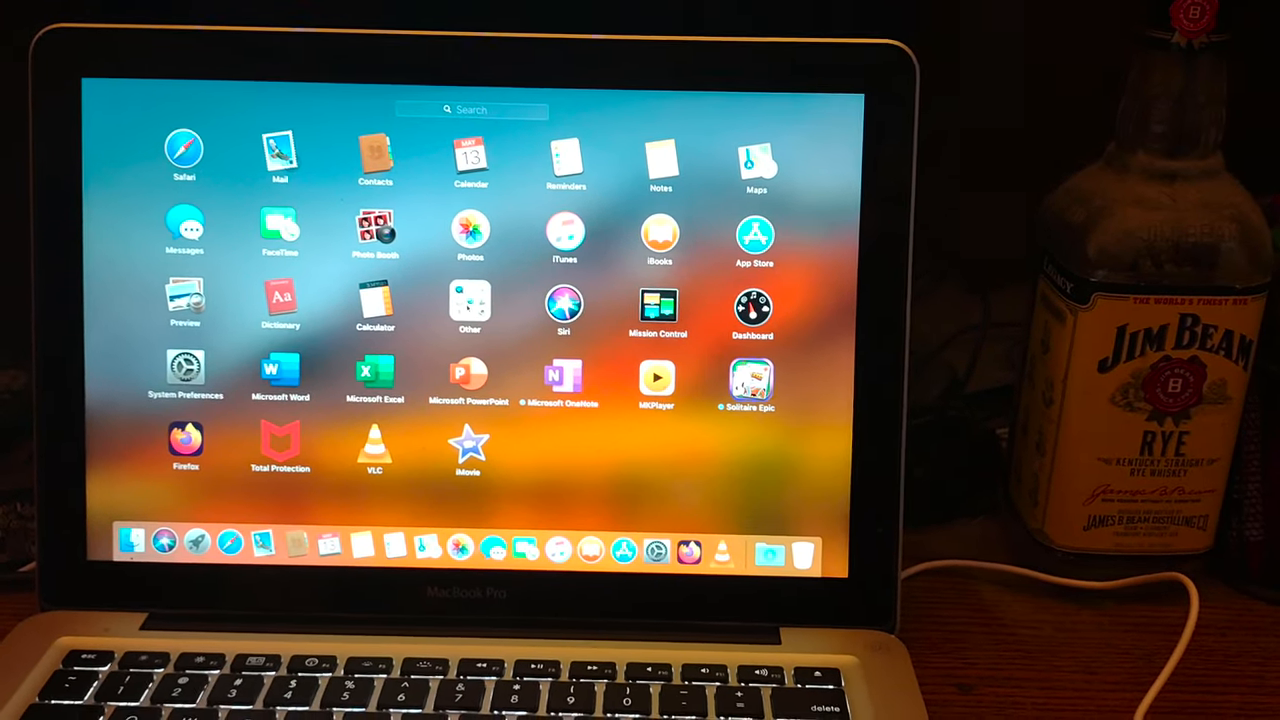
pyautogui.click(469, 305)
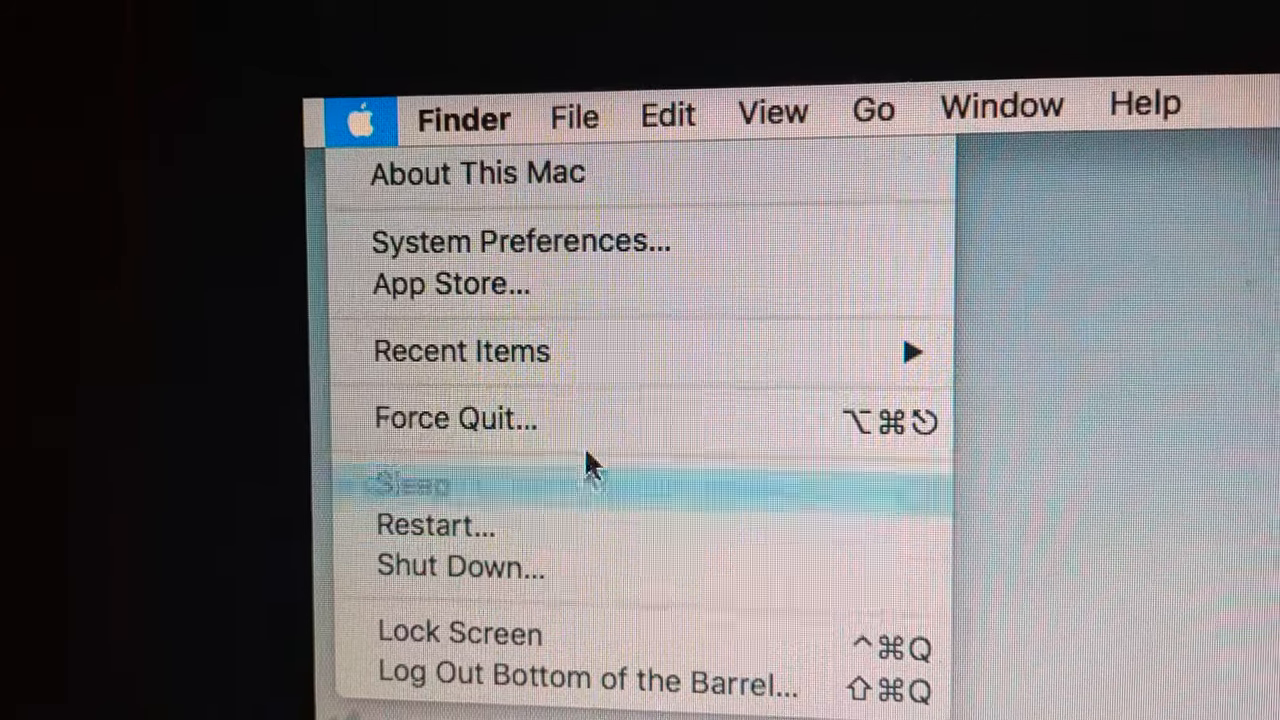
# - Dismiss and reopen the Apple menu, then choose Shut Down…
pyautogui.click(1000, 107)
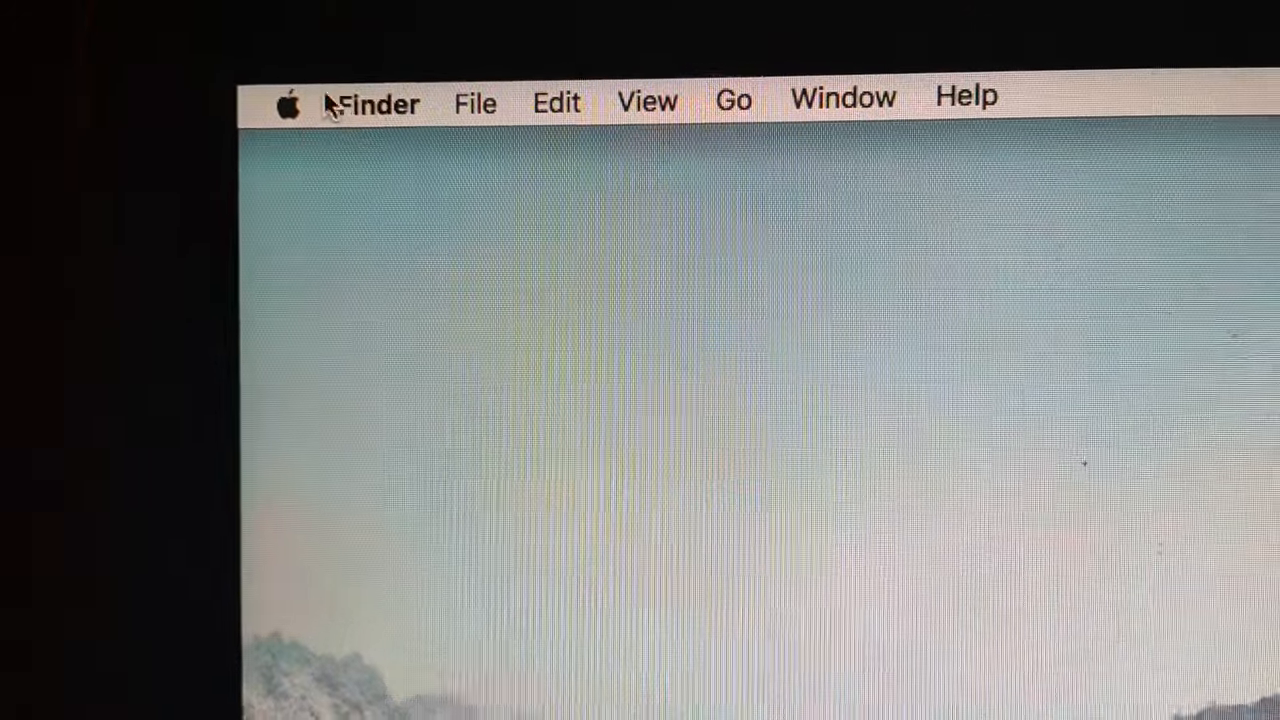
pyautogui.click(289, 104)
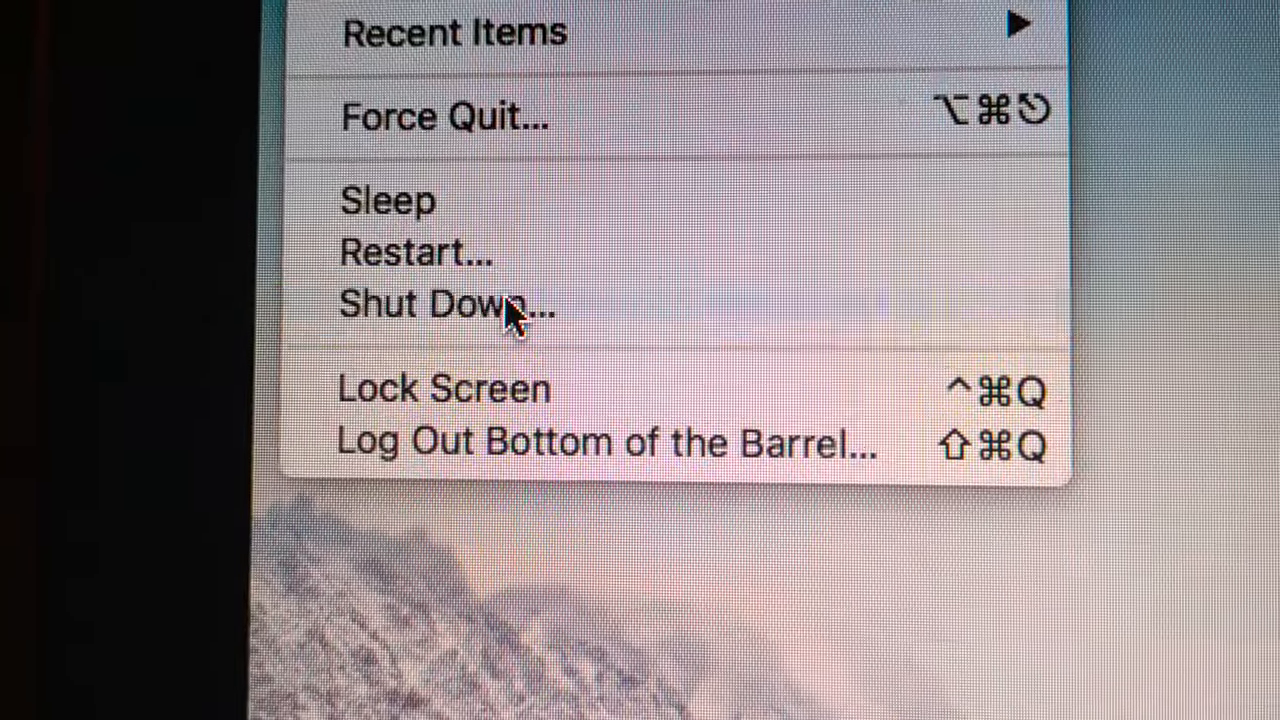
pyautogui.click(447, 304)
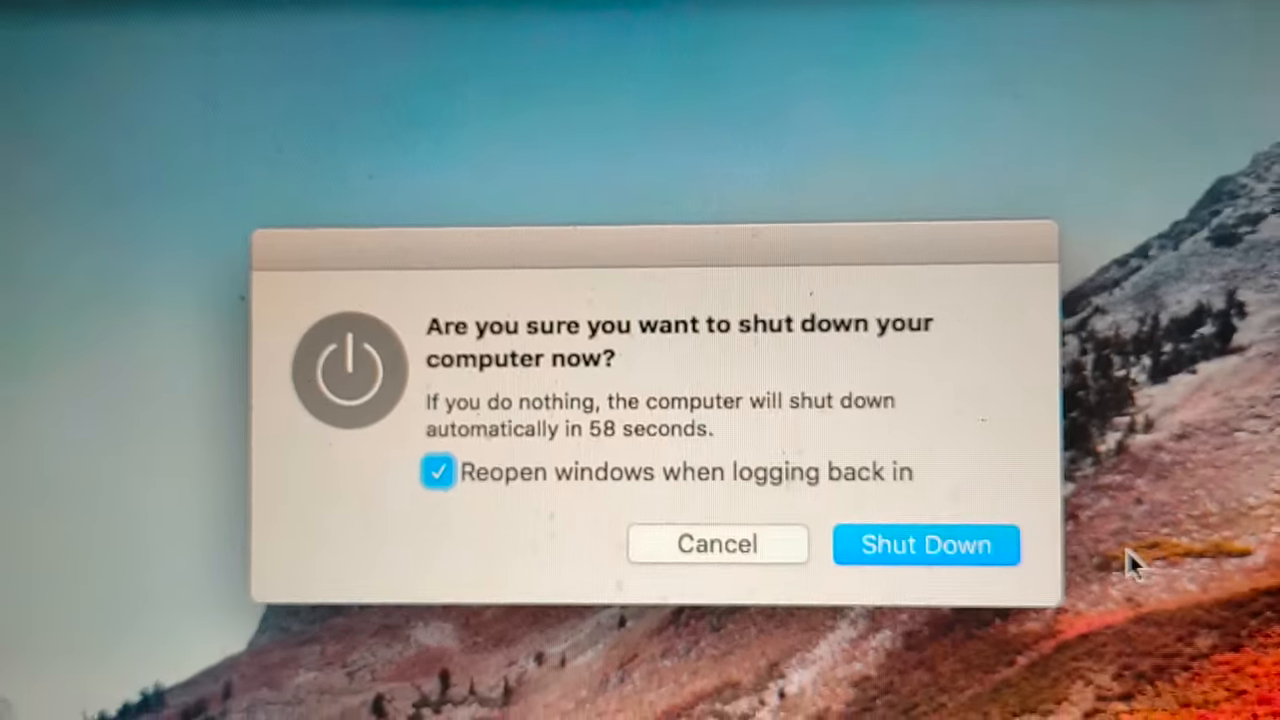